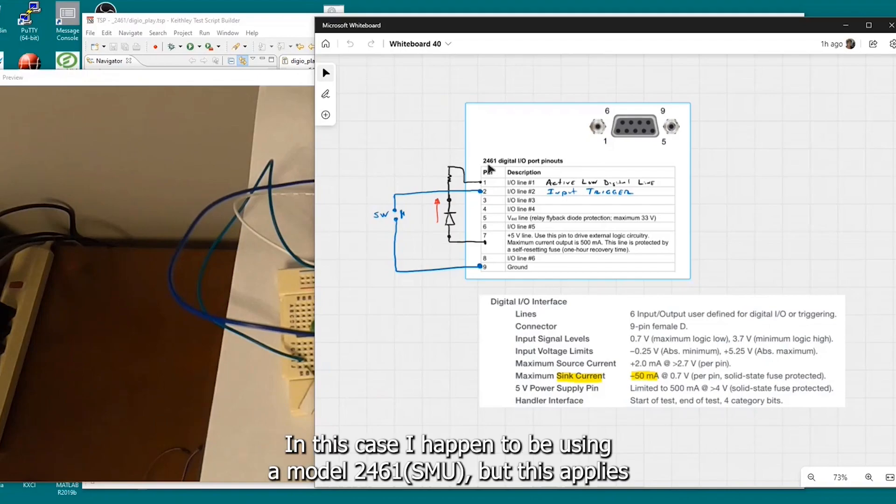
mouse_move(561, 164)
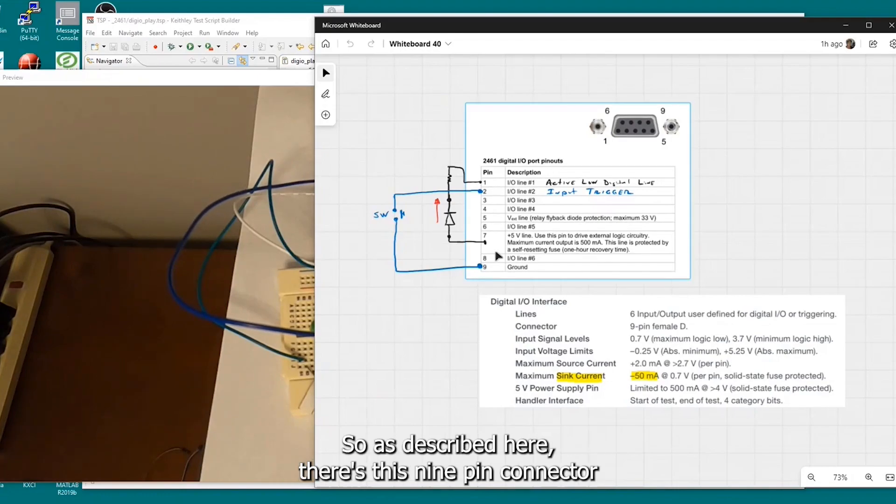
mouse_move(517, 231)
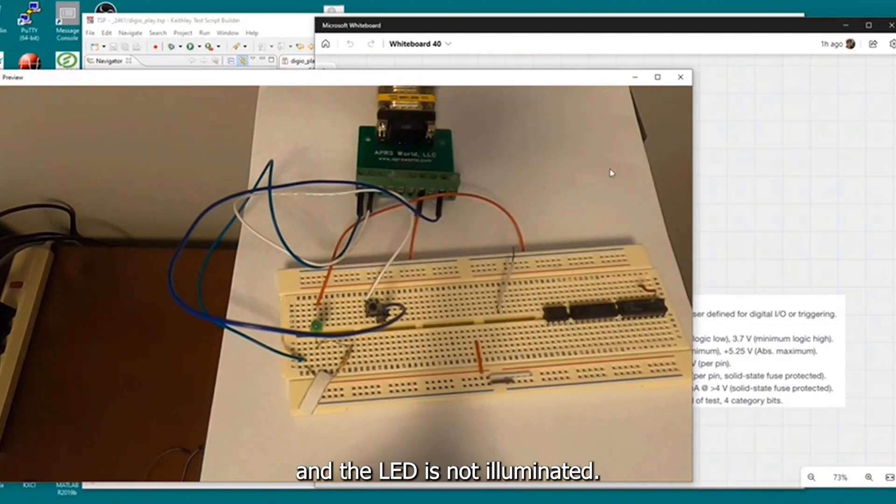
mouse_move(430, 281)
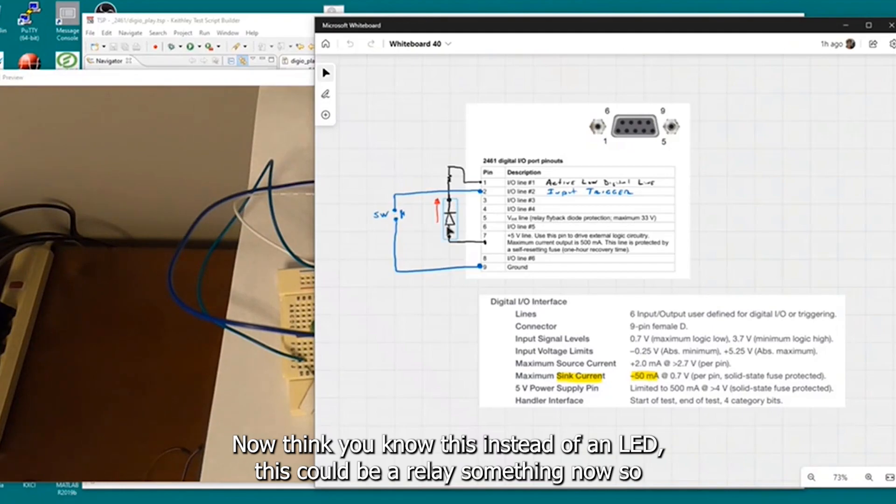
mouse_move(463, 205)
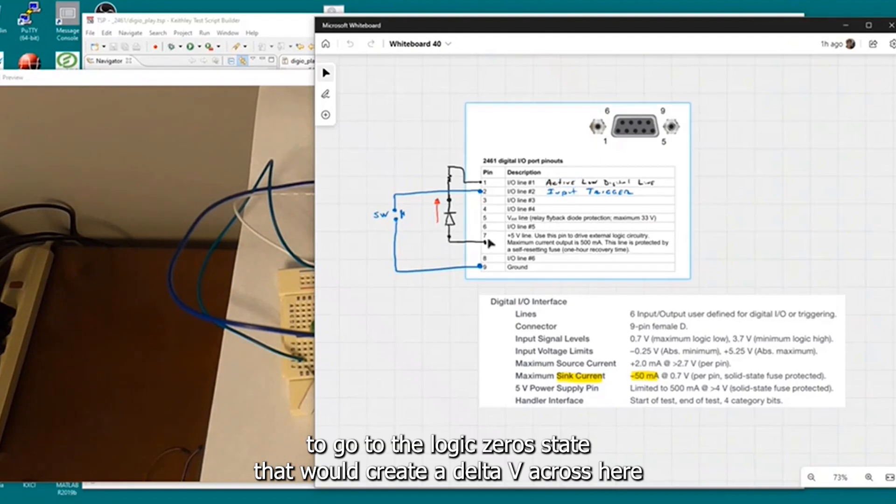
mouse_move(463, 254)
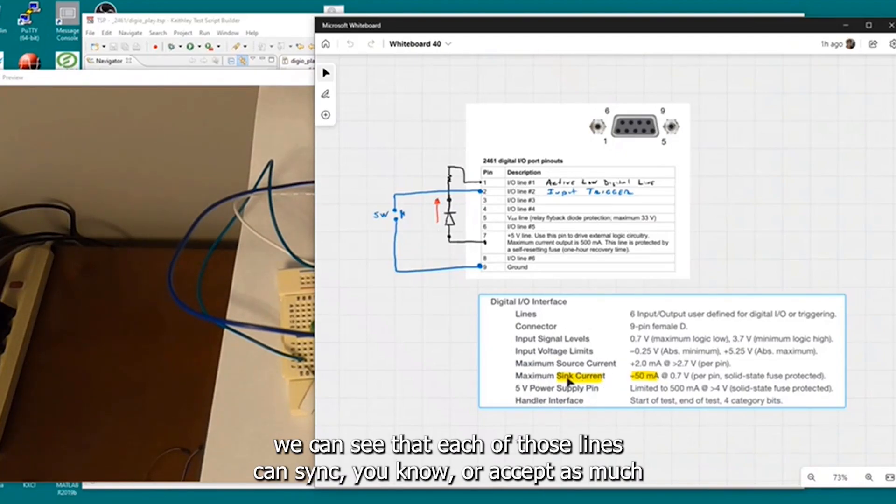
mouse_move(643, 385)
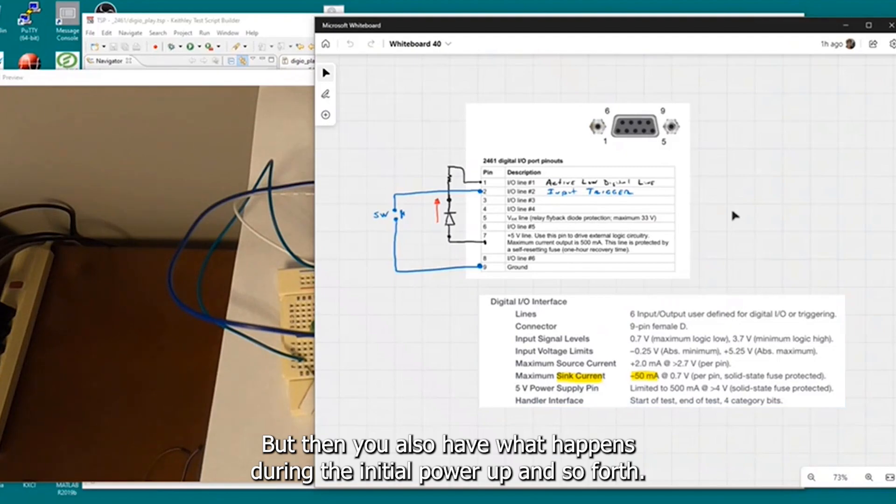
mouse_move(423, 282)
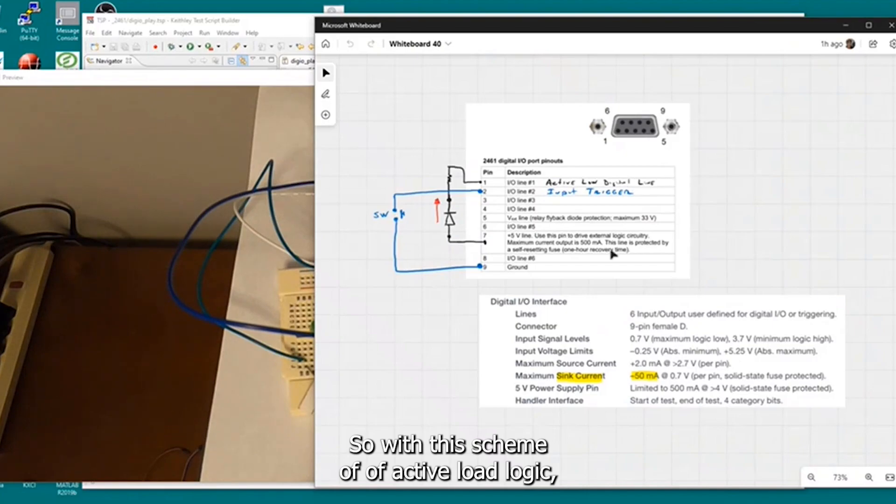
mouse_move(747, 209)
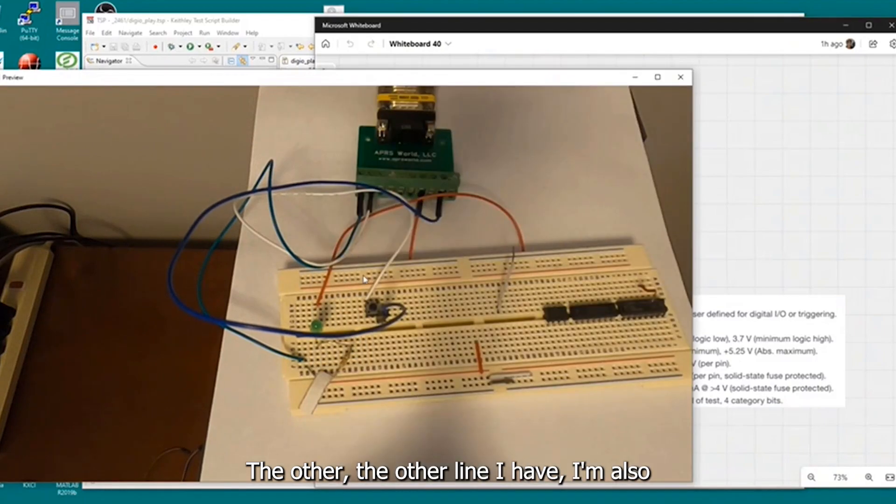
mouse_move(370, 198)
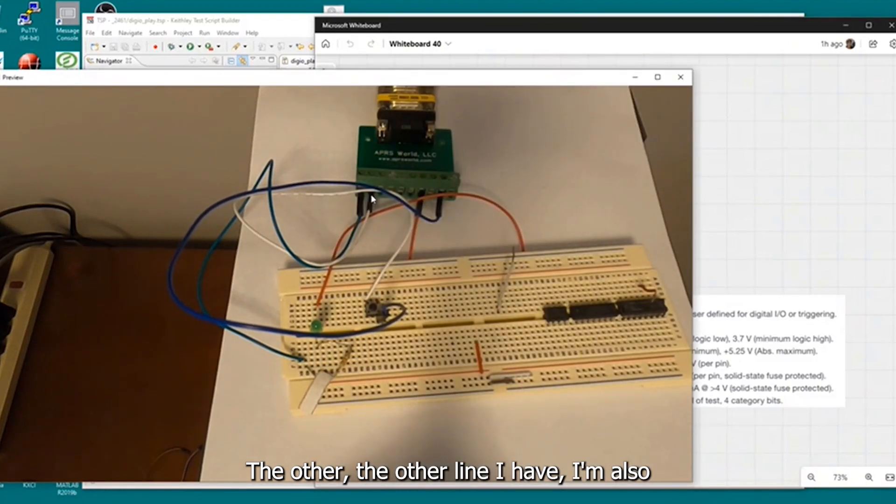
mouse_move(379, 308)
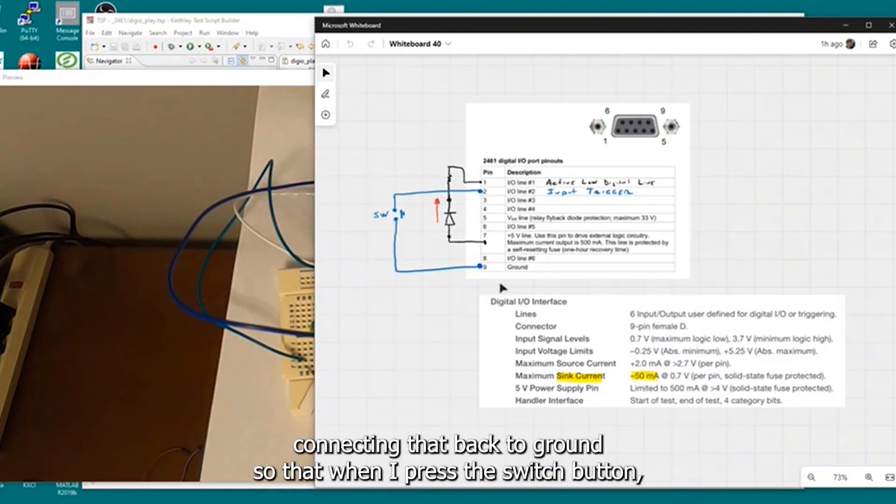
mouse_move(378, 217)
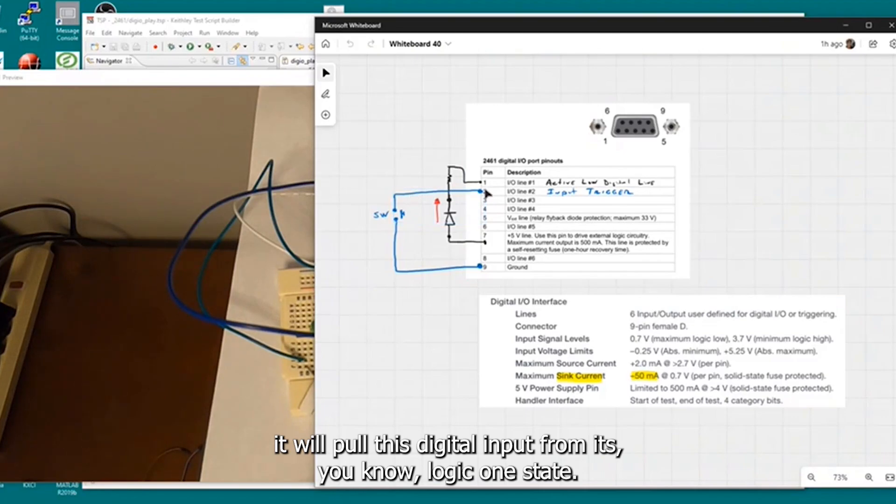
left_click_drag(482, 194, 483, 279)
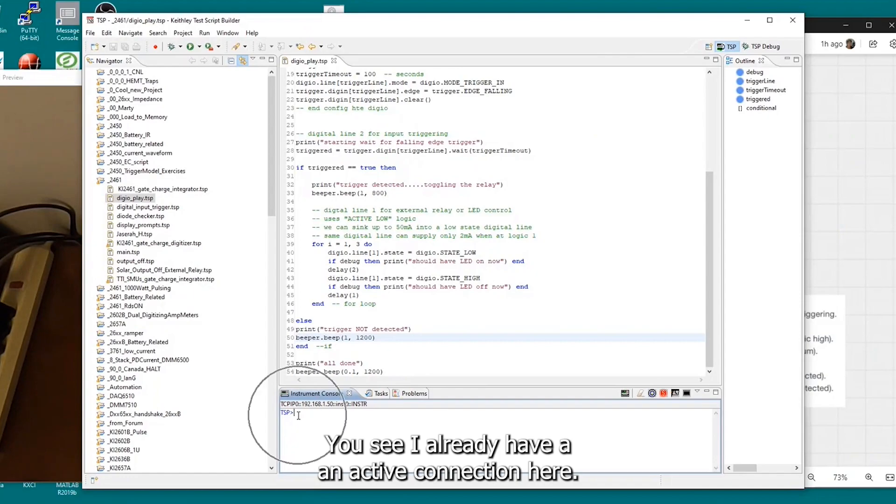
- Send the *idn? query to the connected instrument from the Instrument Console
type("*d")
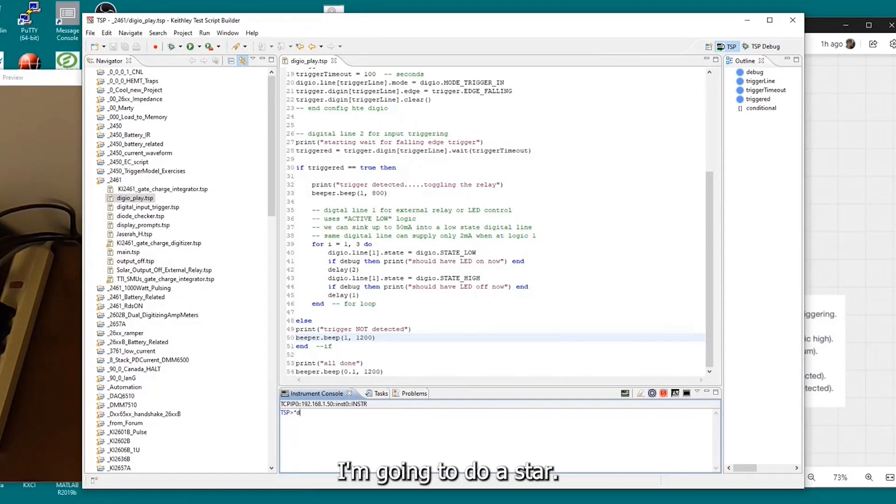
type("idn?")
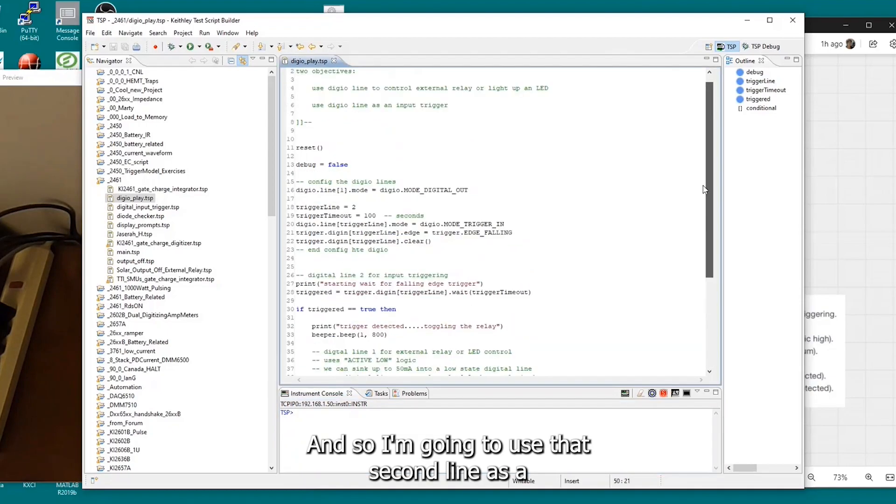
left_click_drag(296, 208, 387, 250)
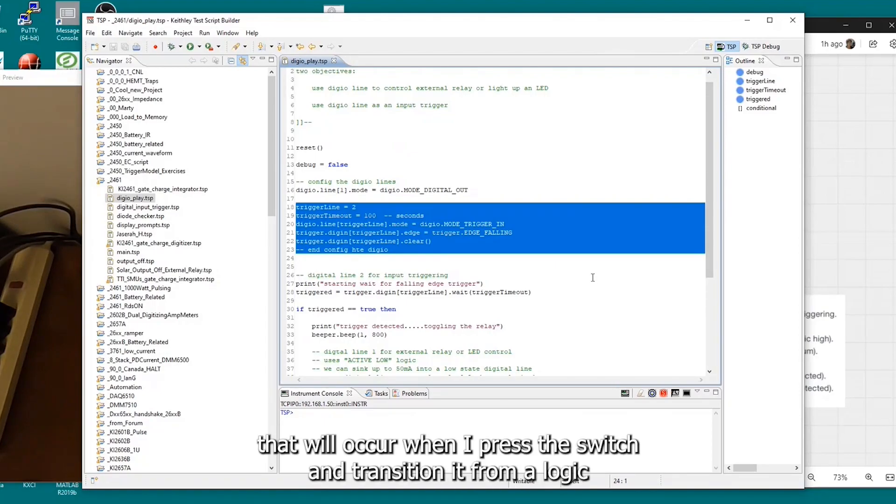
left_click(449, 275)
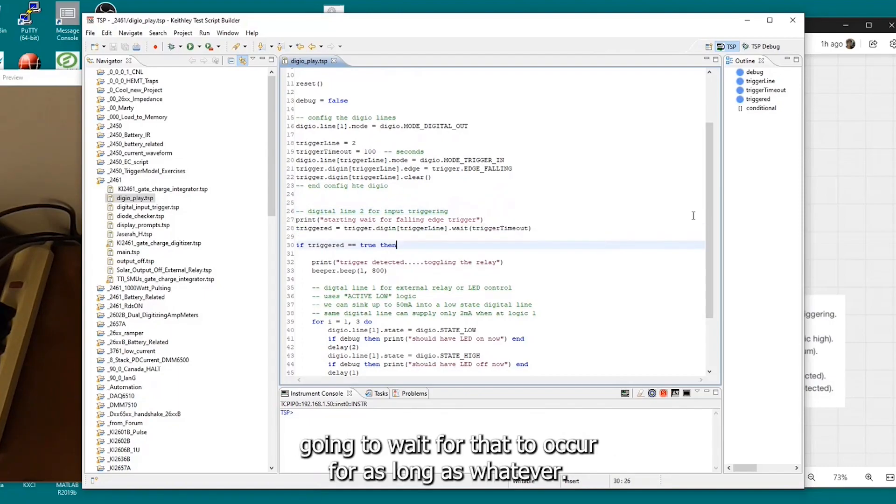
double_click(500, 228)
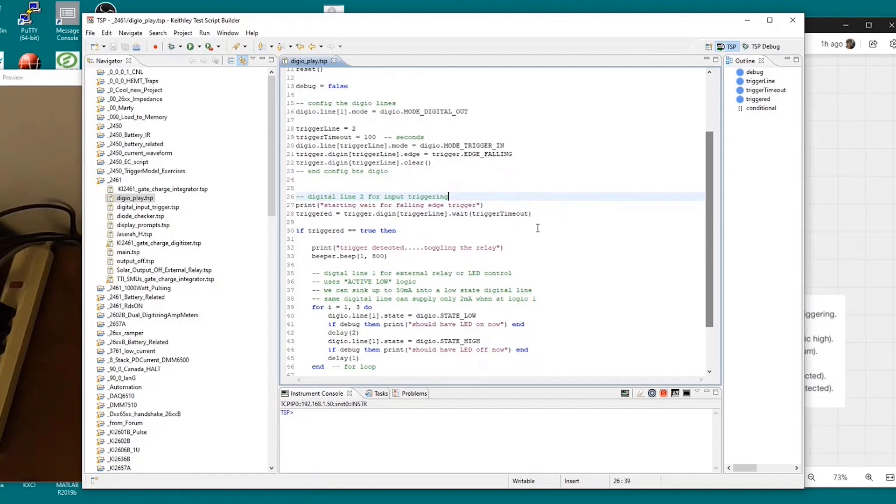
left_click_drag(345, 213, 536, 213)
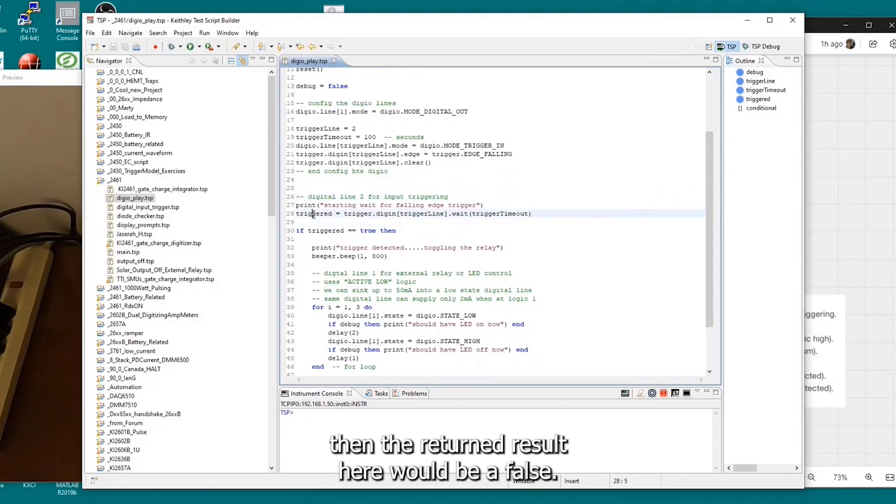
double_click(314, 213)
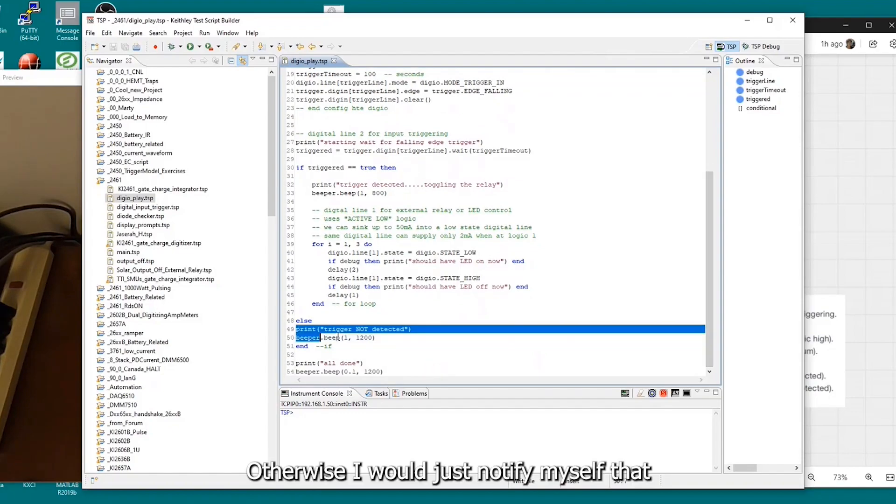
left_click(511, 355)
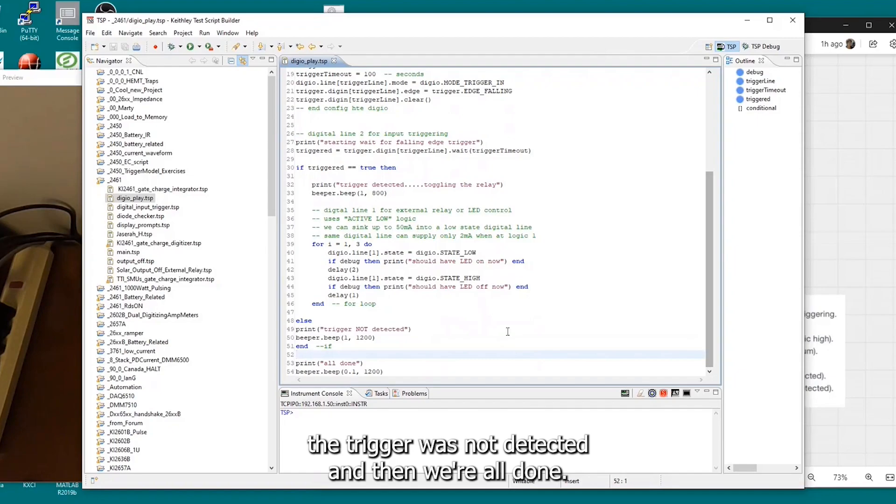
right_click(507, 331)
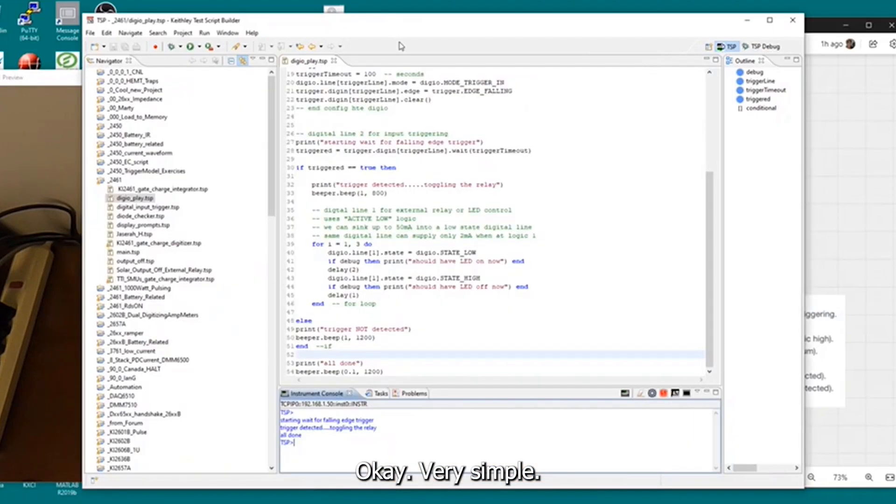
mouse_move(604, 291)
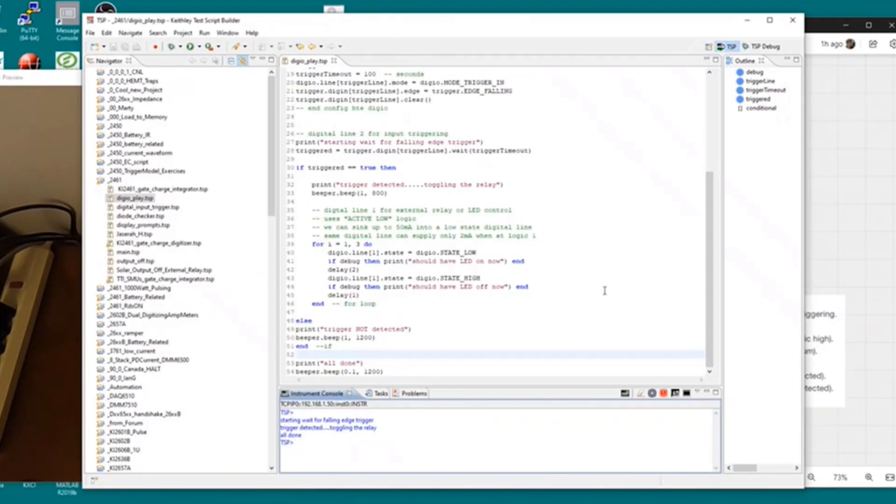